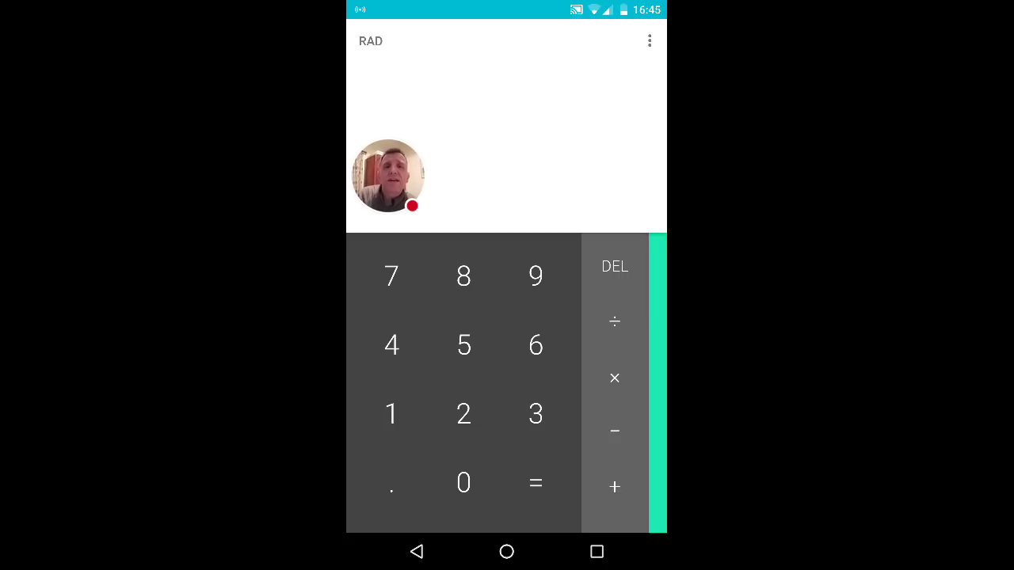
# Compute 9 × 5 to get 45 on the display
pyautogui.click(535, 275)
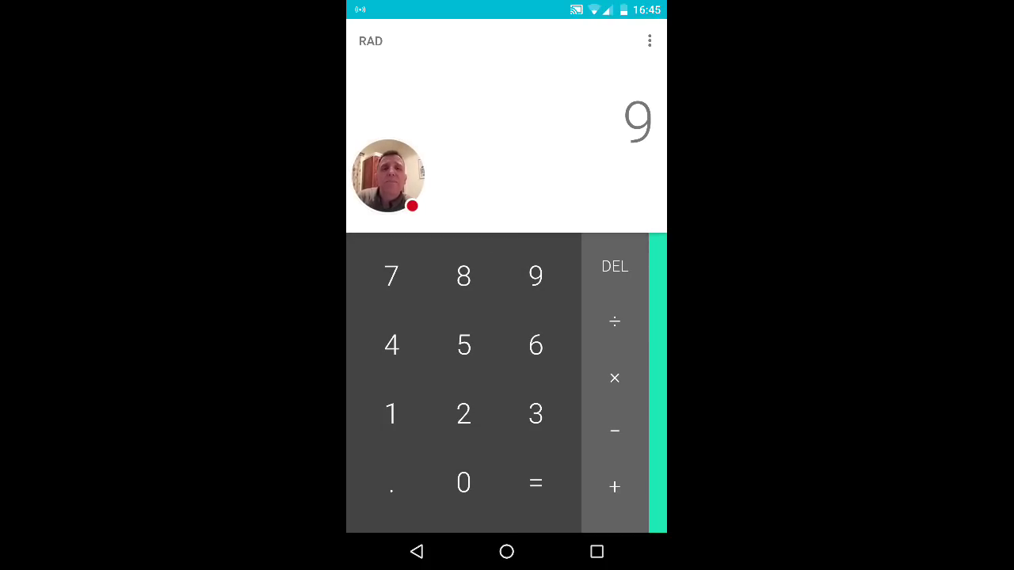
pyautogui.click(463, 344)
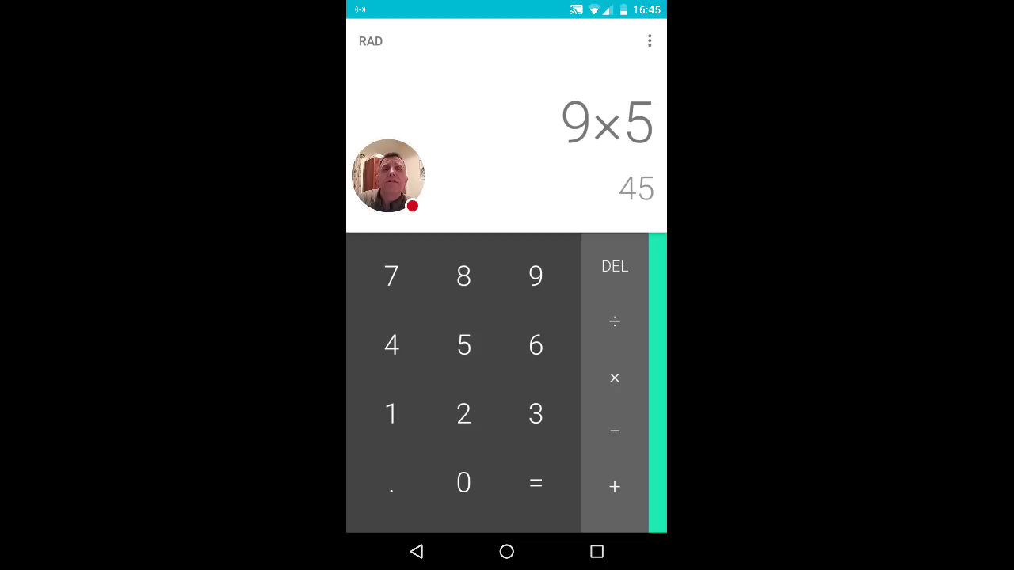
pyautogui.click(535, 483)
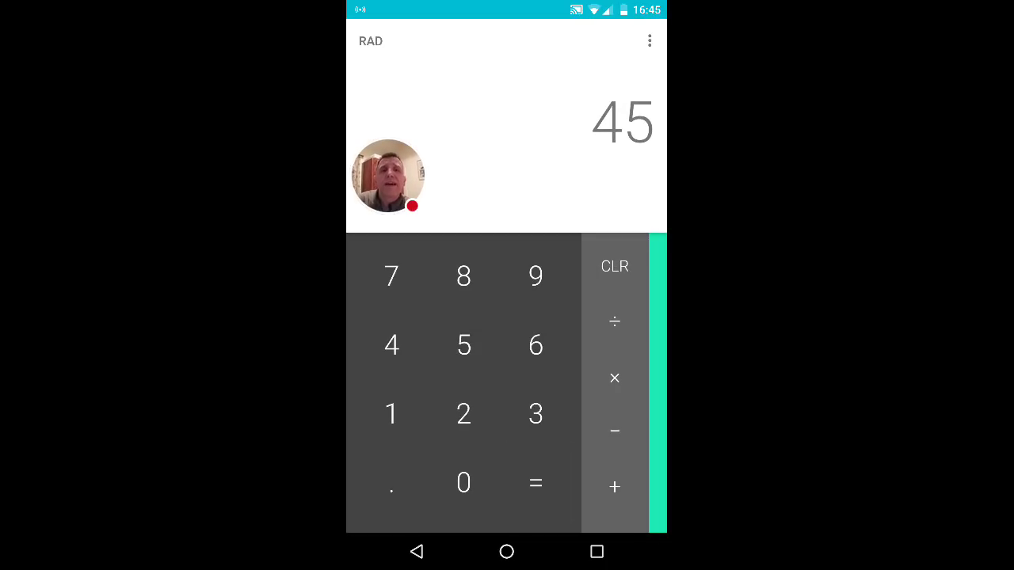
# Add 50 to 45 for 95, then begin multiplying 95
pyautogui.click(614, 486)
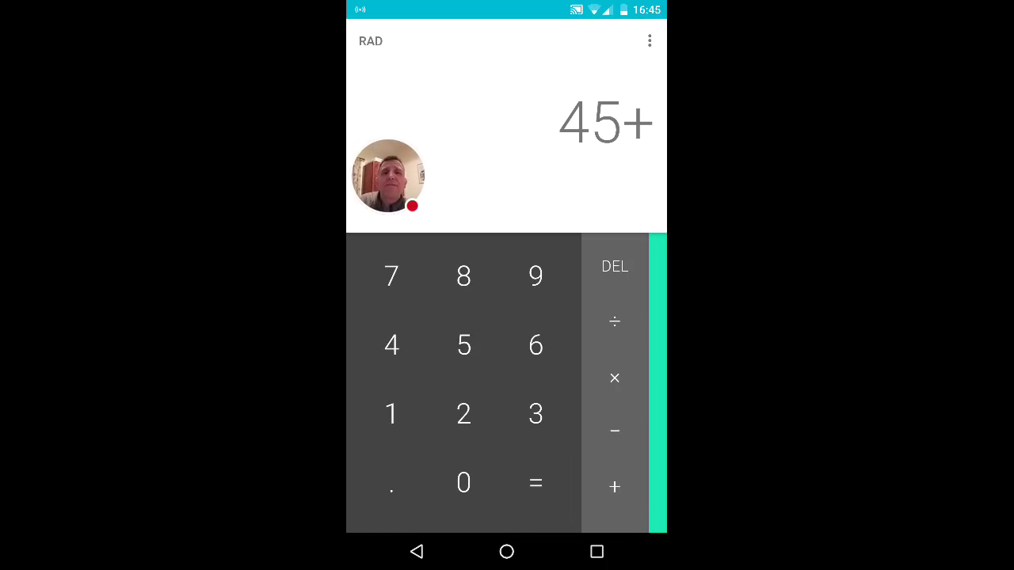
pyautogui.click(464, 482)
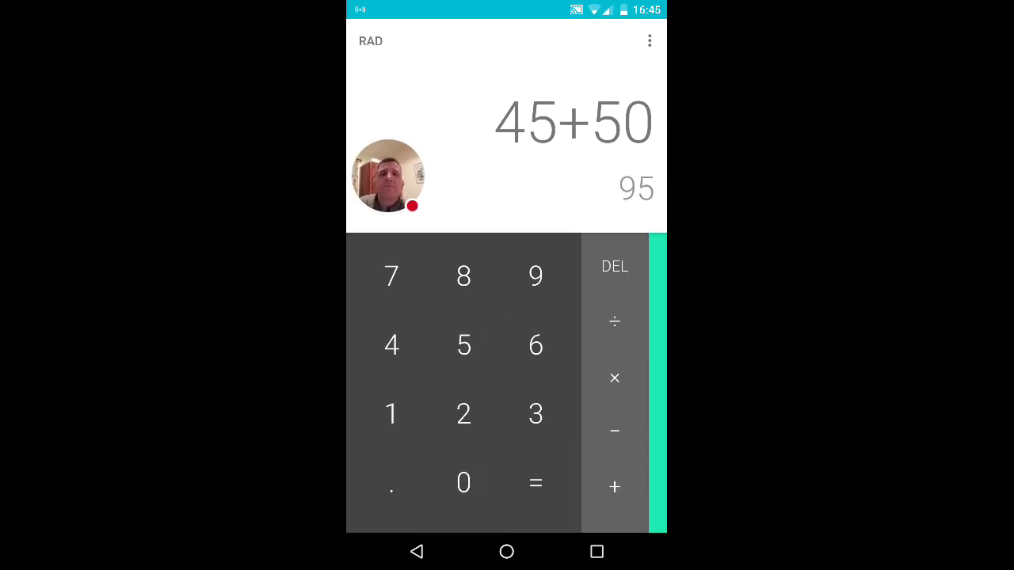
pyautogui.click(535, 482)
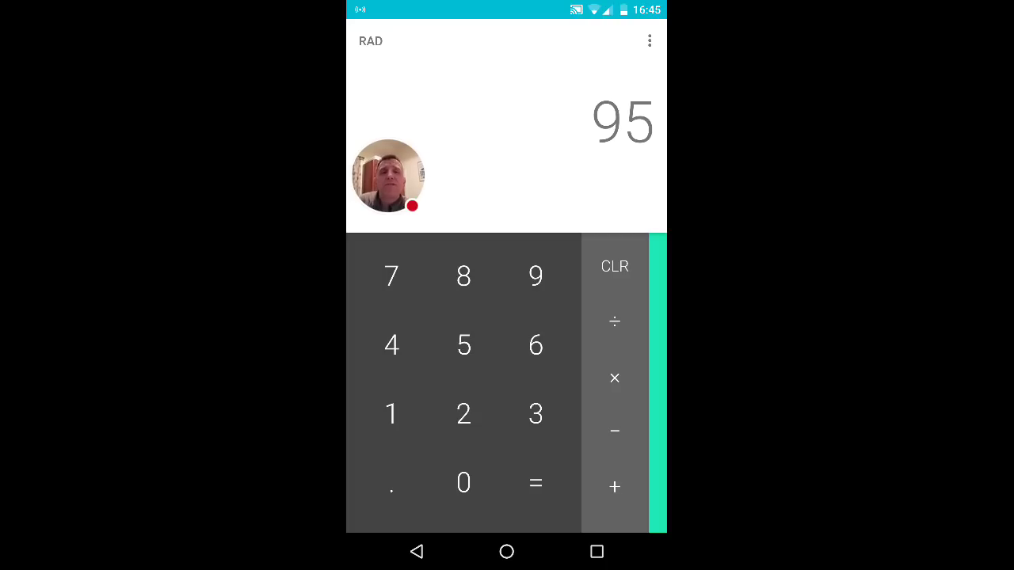
pyautogui.click(614, 378)
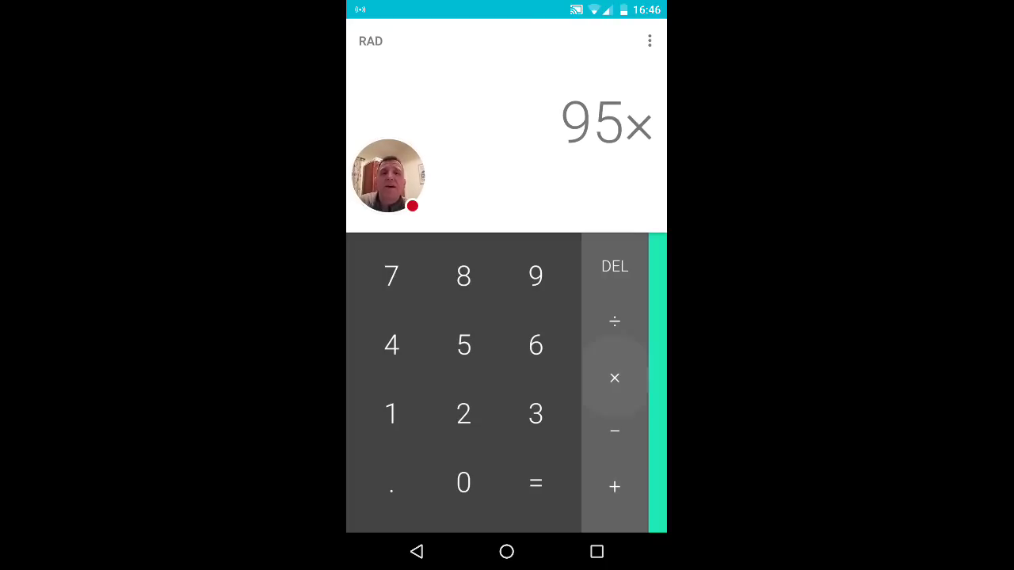
# Multiply 95 by 20 for 1900, then add 1015 to reach 2915
pyautogui.click(536, 482)
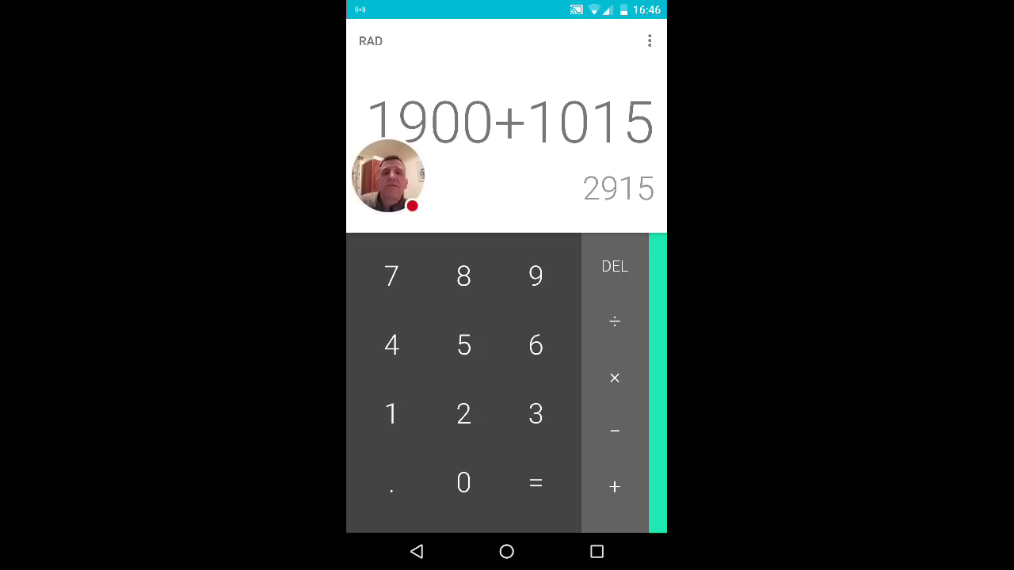
pyautogui.click(535, 483)
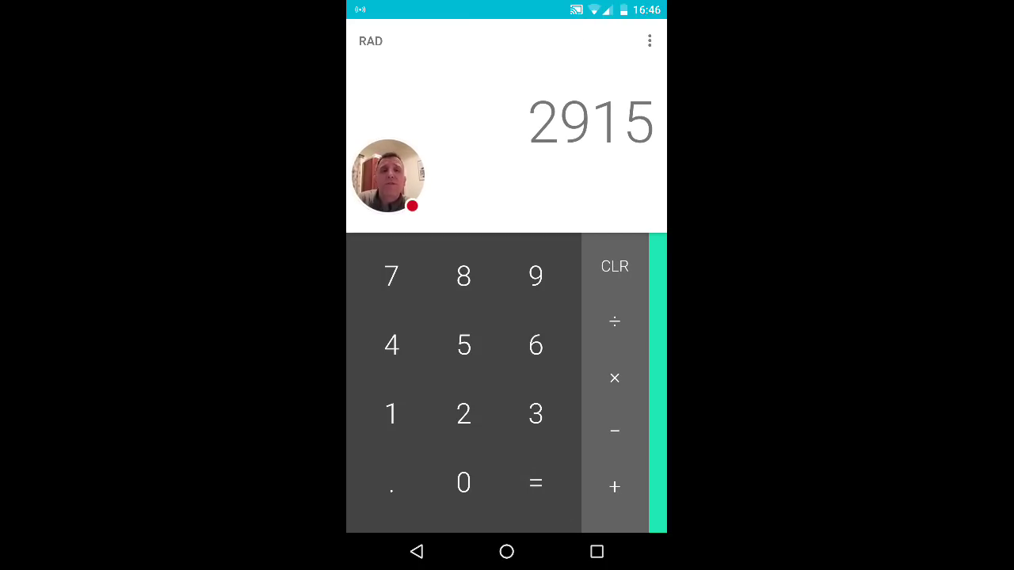
# Subtract 1968 from 2915 to display 947
pyautogui.click(614, 430)
pyautogui.write('−1968')
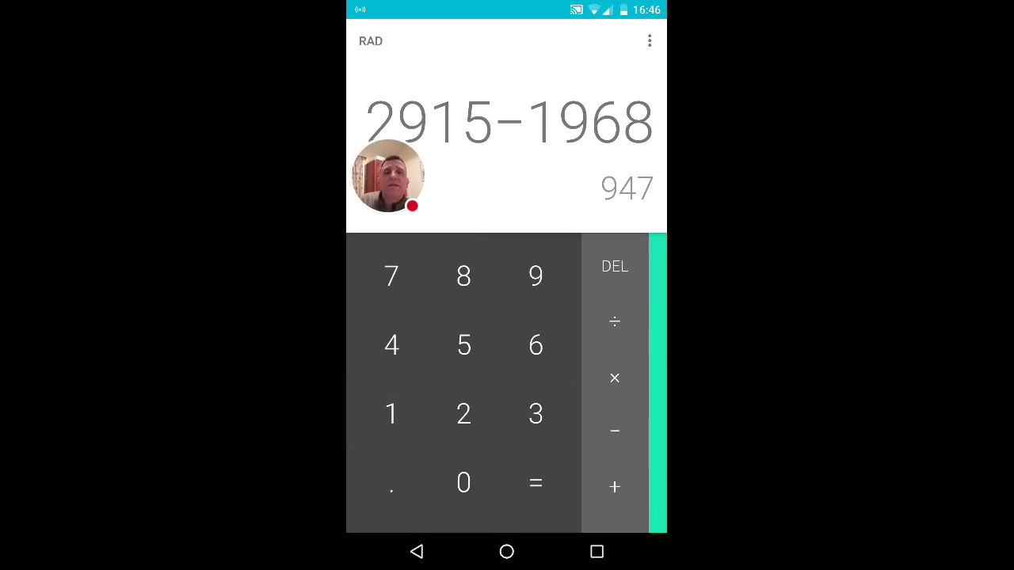
pyautogui.click(535, 482)
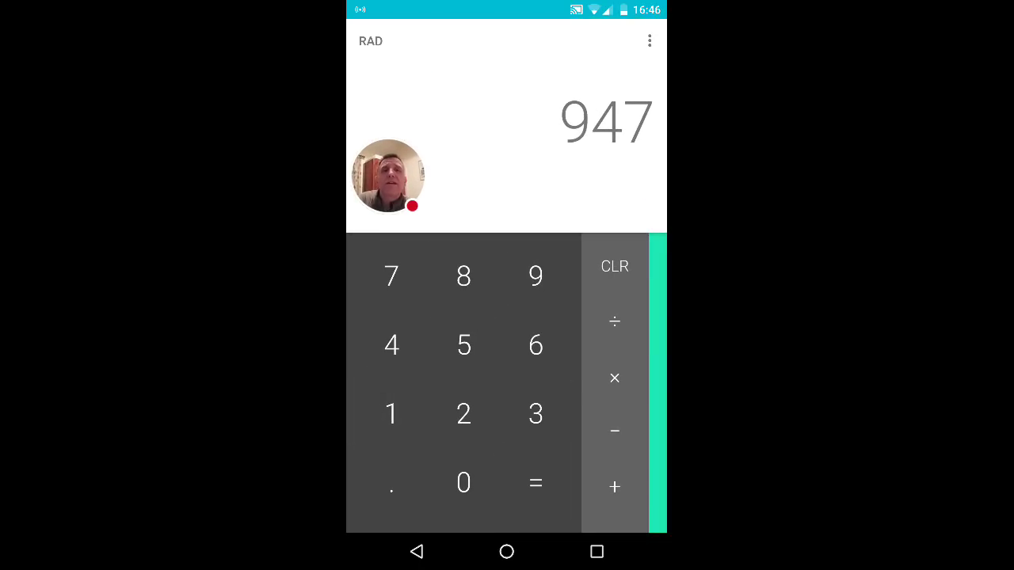